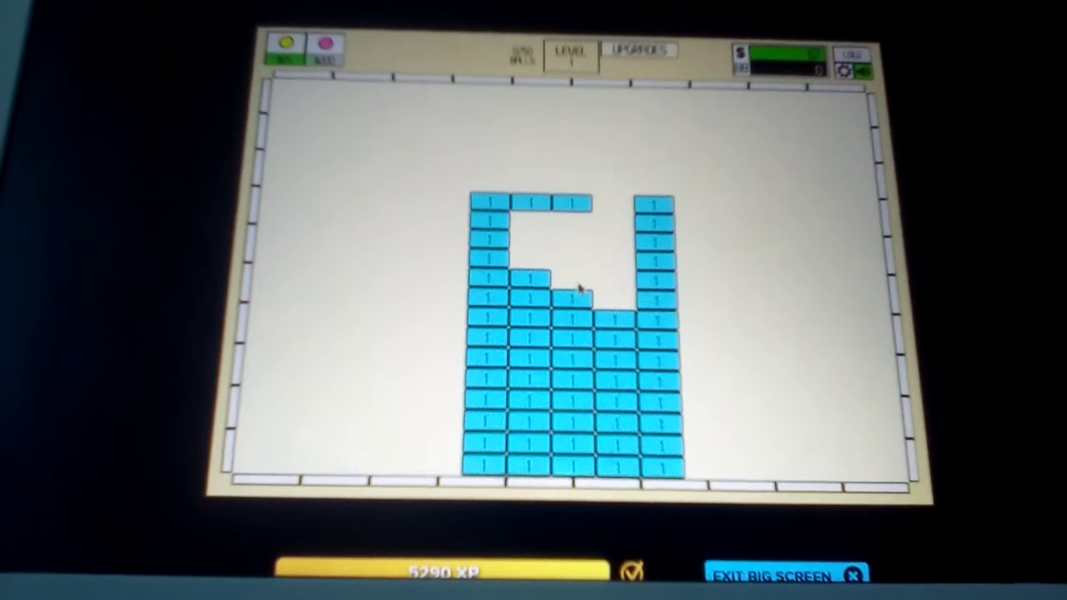
Break the cyan bricks inside the formation's notch, raising XP to 5300
{"action": "left_click", "coordinate": [533, 297]}
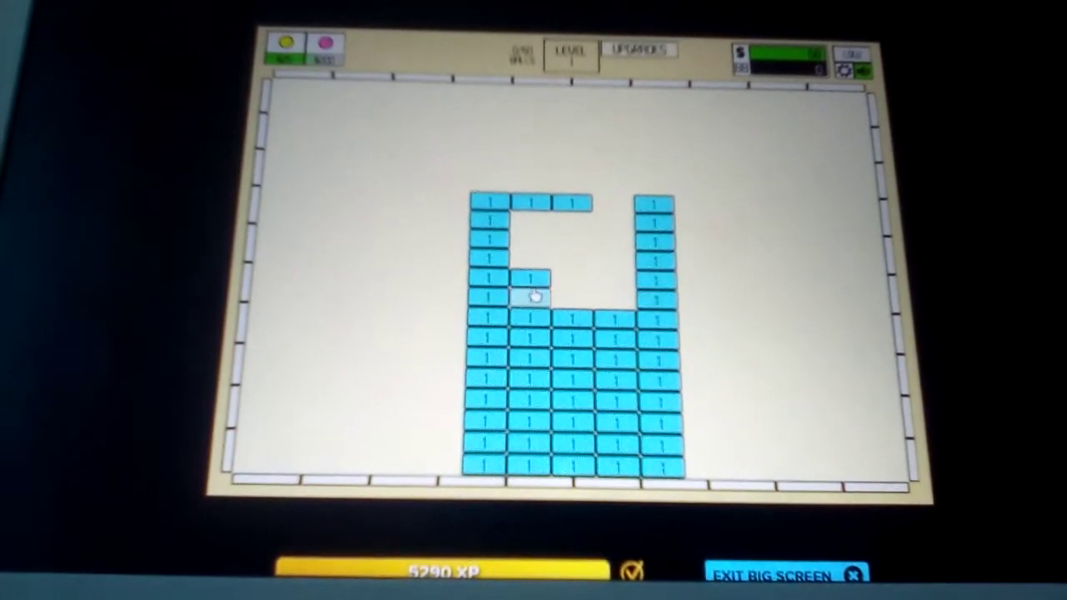
{"action": "left_click", "coordinate": [536, 293]}
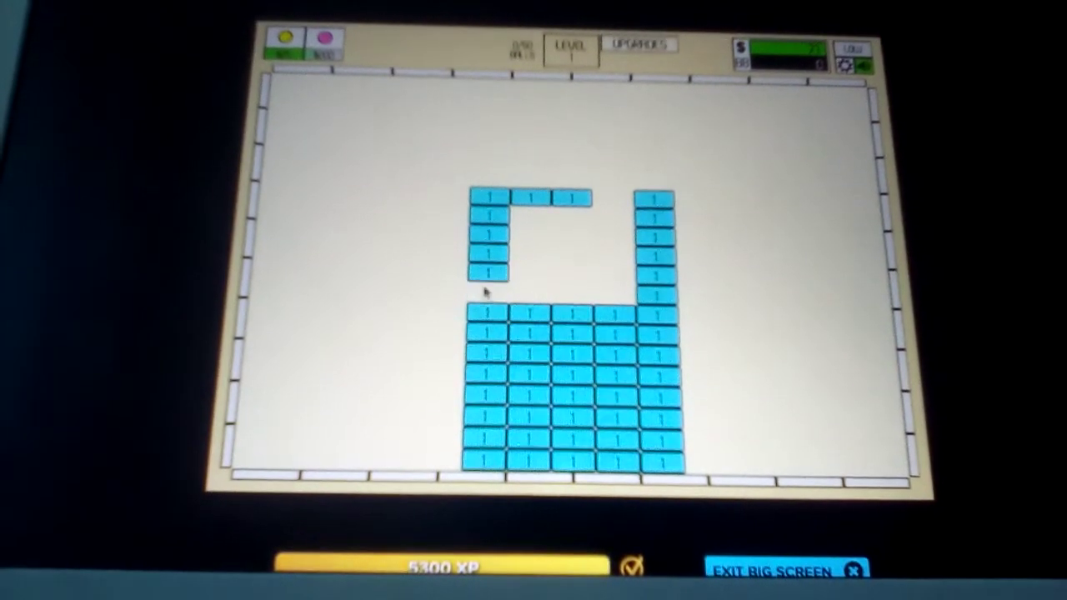